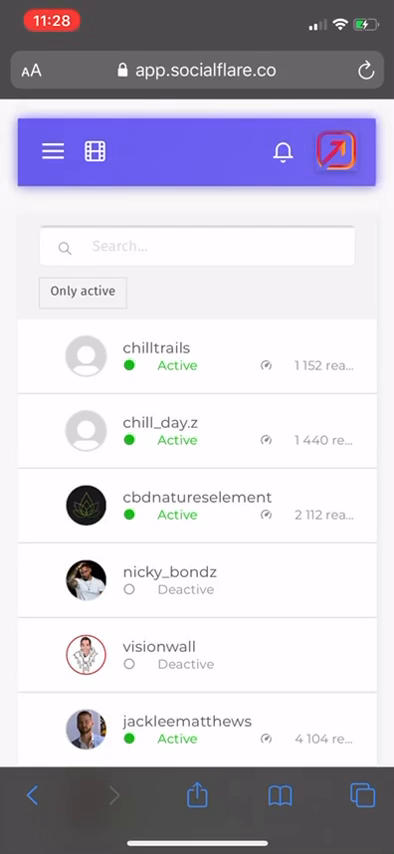
pyautogui.click(54, 152)
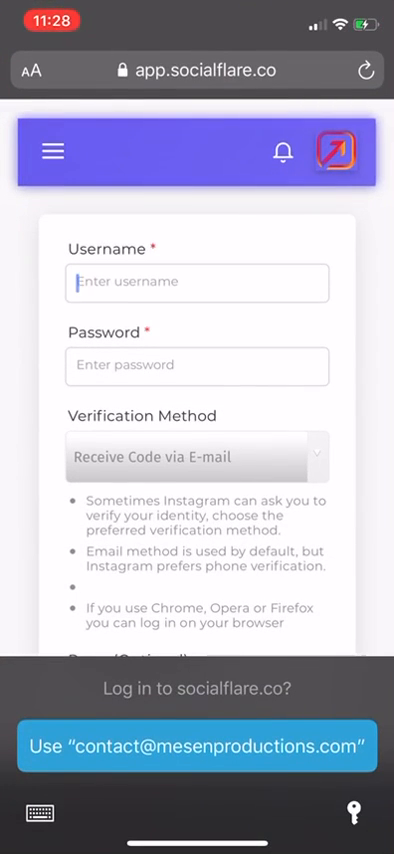
pyautogui.click(51, 151)
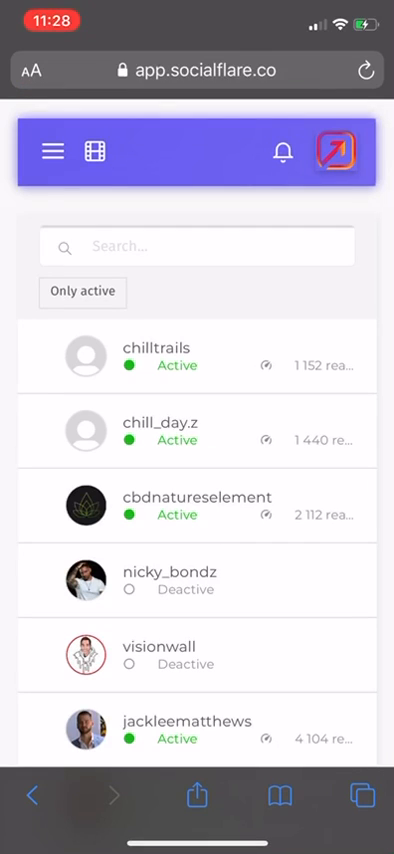
pyautogui.click(155, 348)
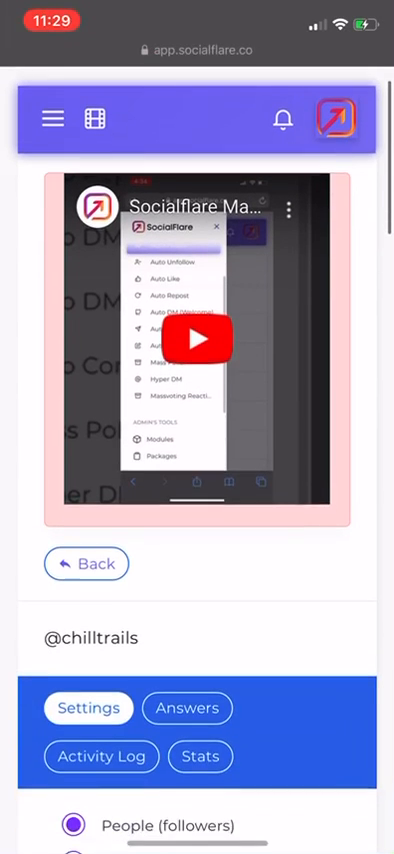
pyautogui.scroll(-3)
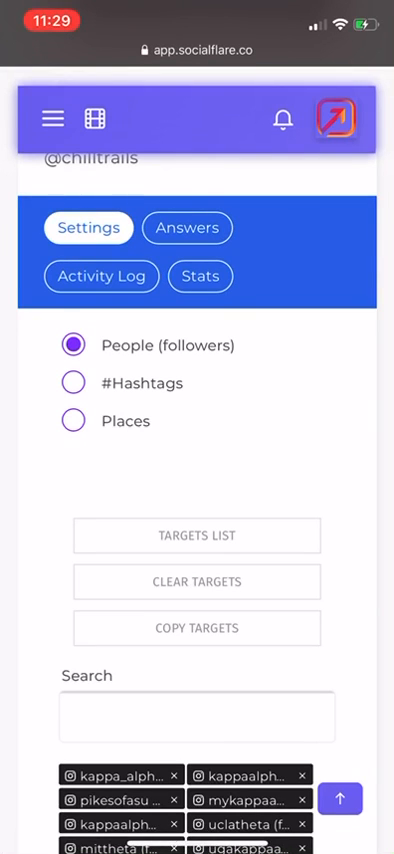
pyautogui.scroll(-3)
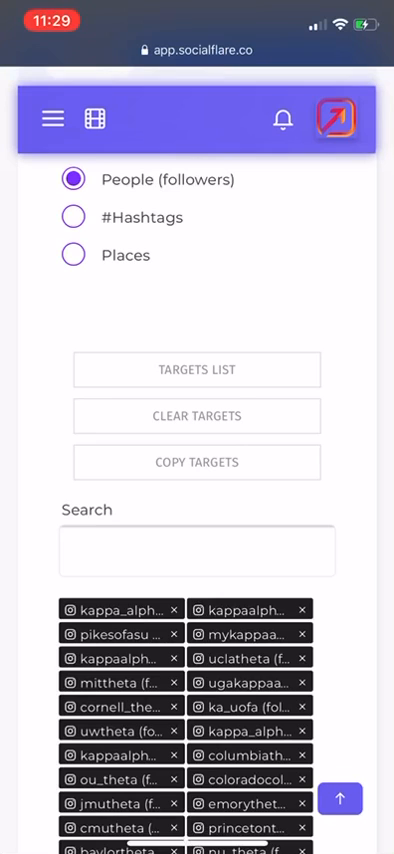
pyautogui.click(197, 369)
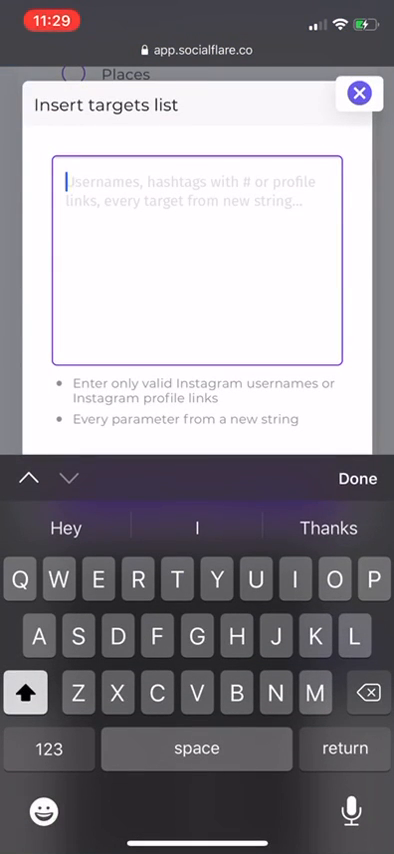
pyautogui.write('Username')
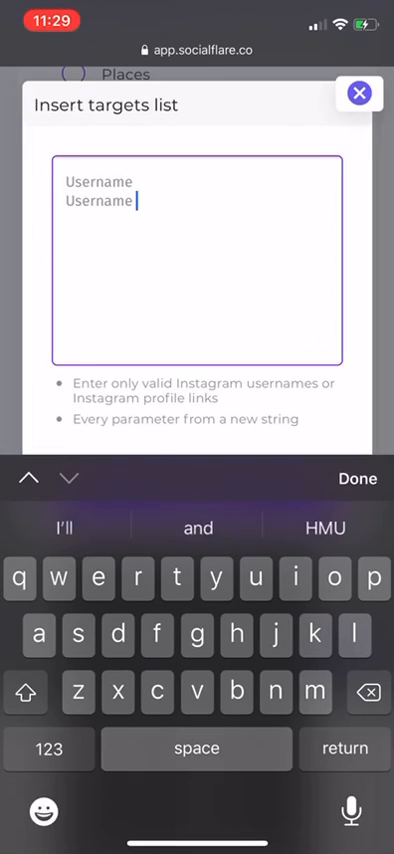
pyautogui.write('username')
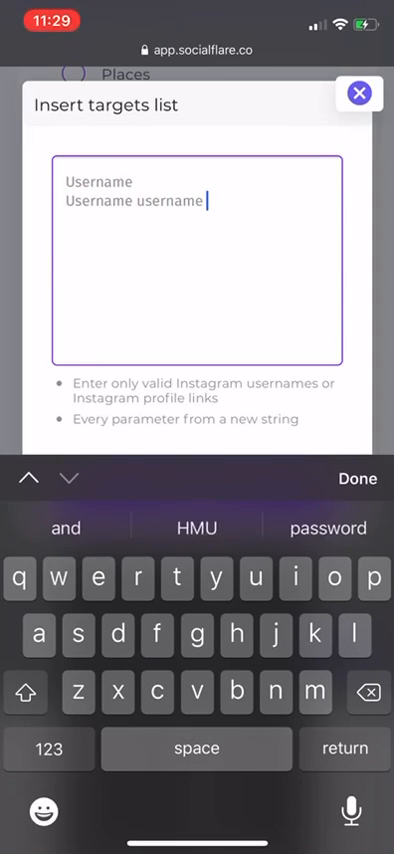
pyautogui.press('return')
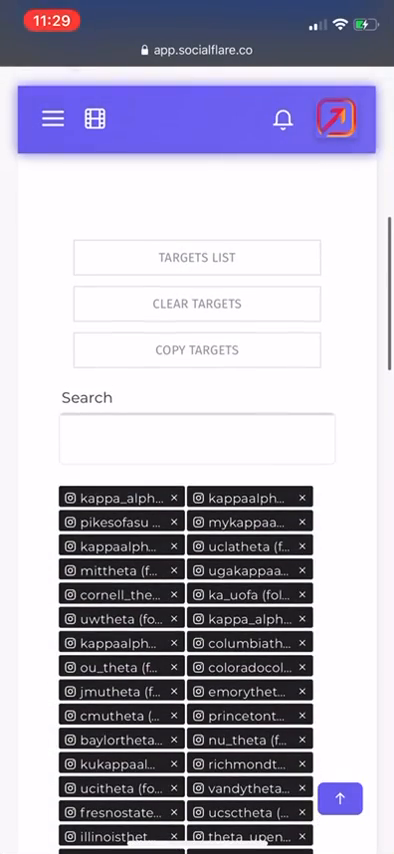
pyautogui.scroll(-3)
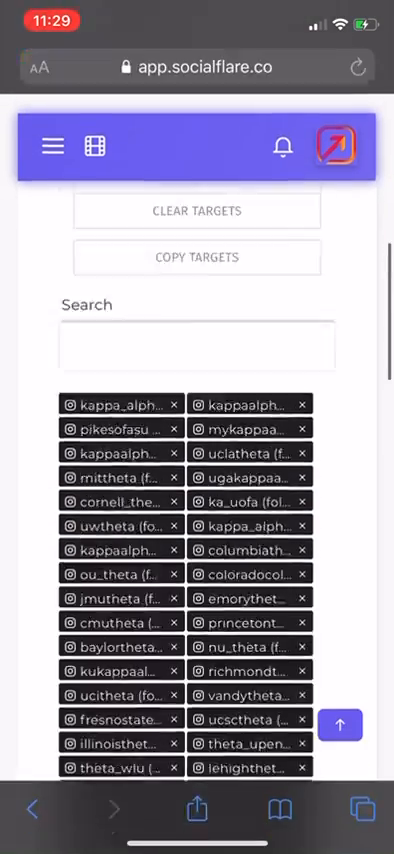
pyautogui.scroll(-3)
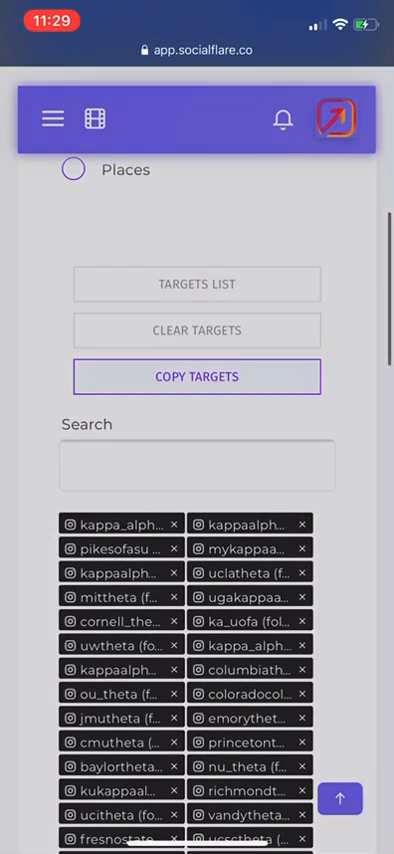
pyautogui.click(196, 284)
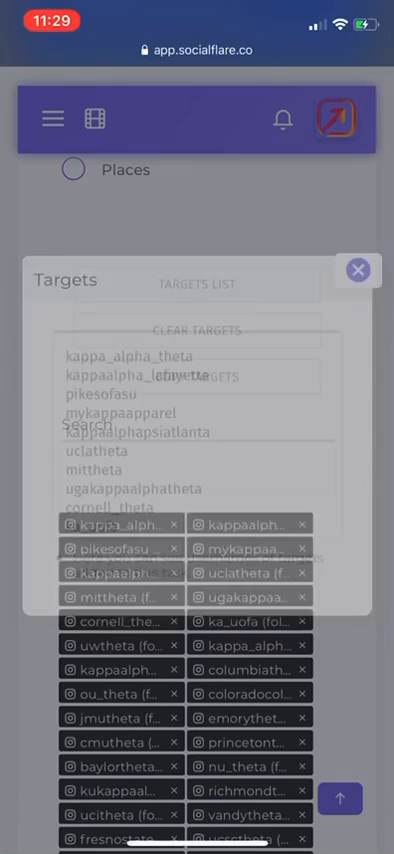
pyautogui.click(357, 270)
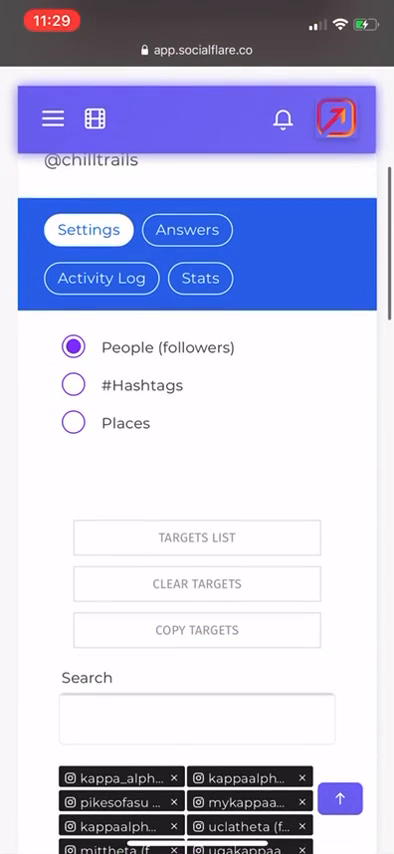
pyautogui.scroll(-3)
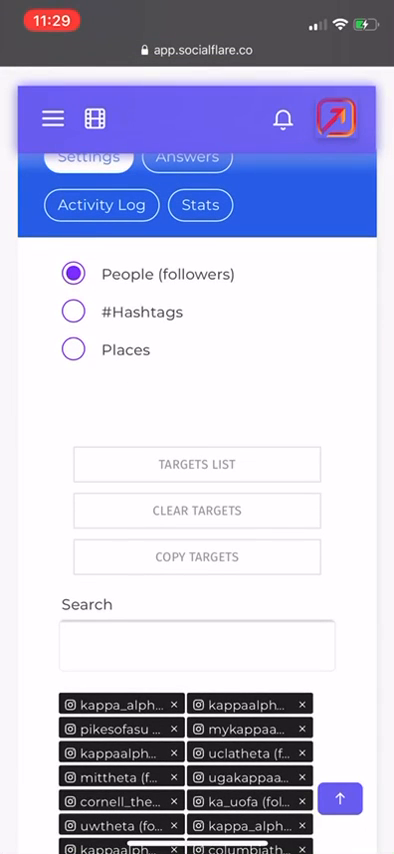
pyautogui.scroll(-3)
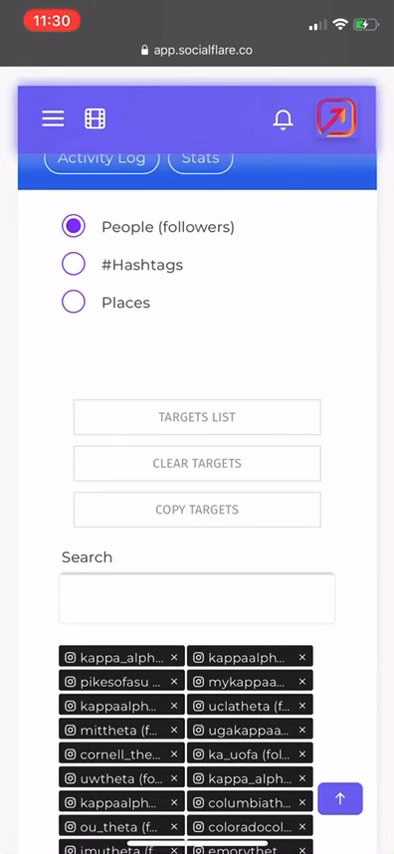
pyautogui.scroll(-3)
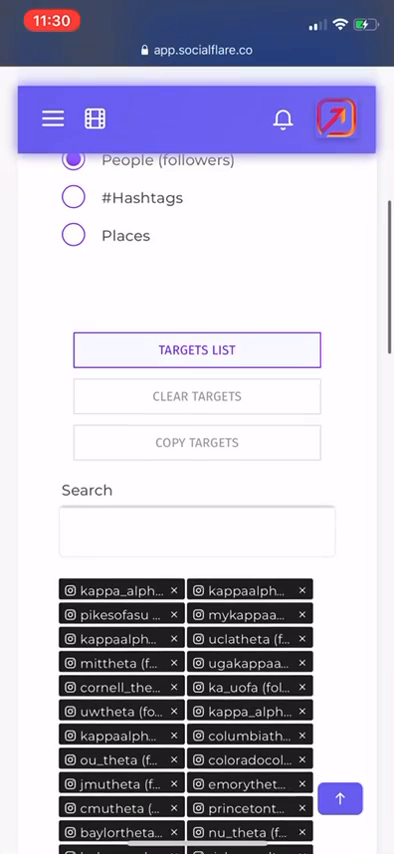
pyautogui.click(197, 530)
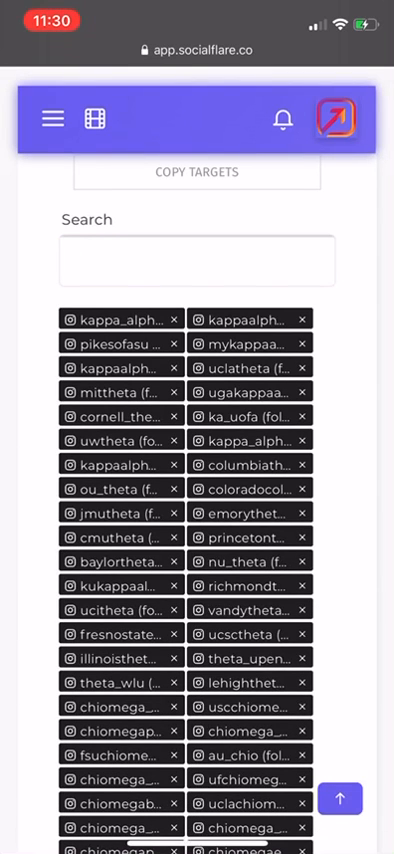
pyautogui.scroll(-3)
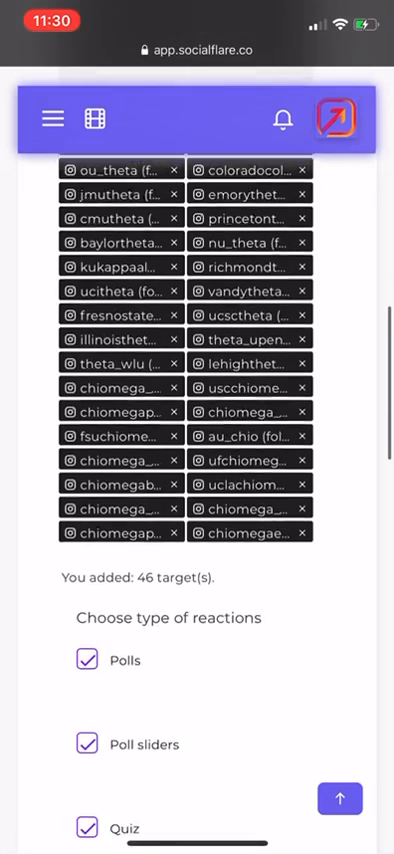
pyautogui.scroll(-3)
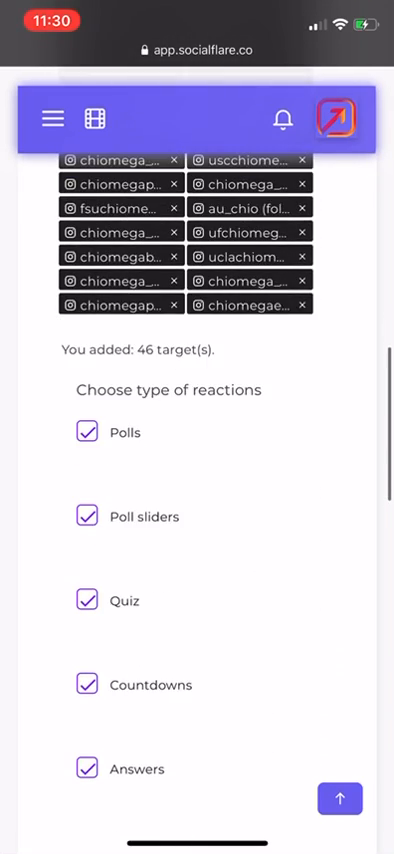
pyautogui.scroll(-3)
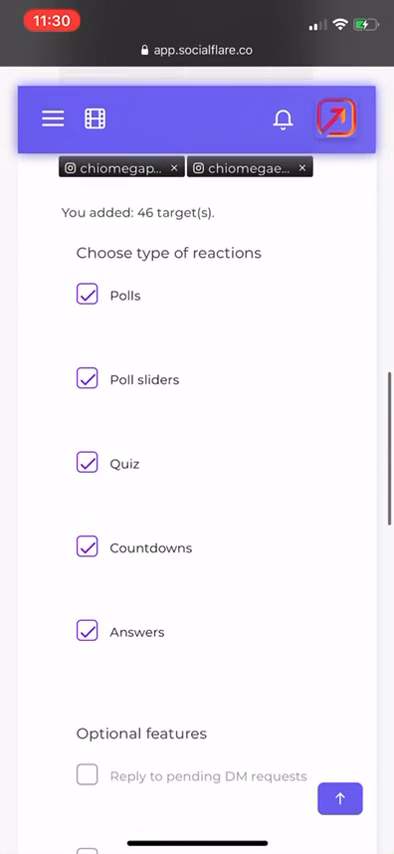
pyautogui.scroll(-3)
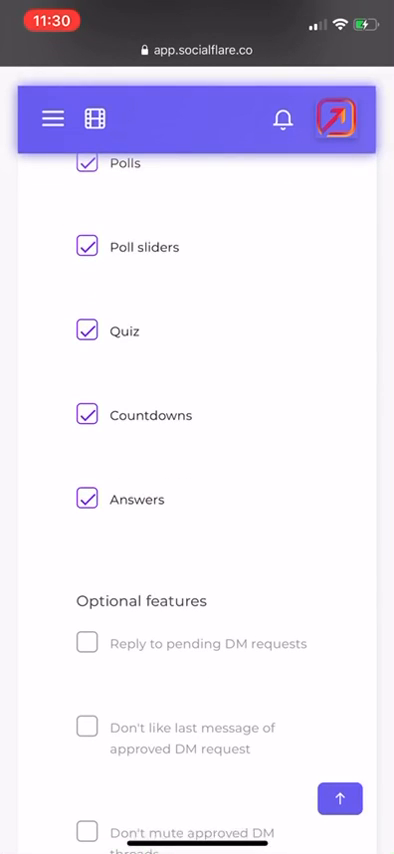
pyautogui.click(87, 415)
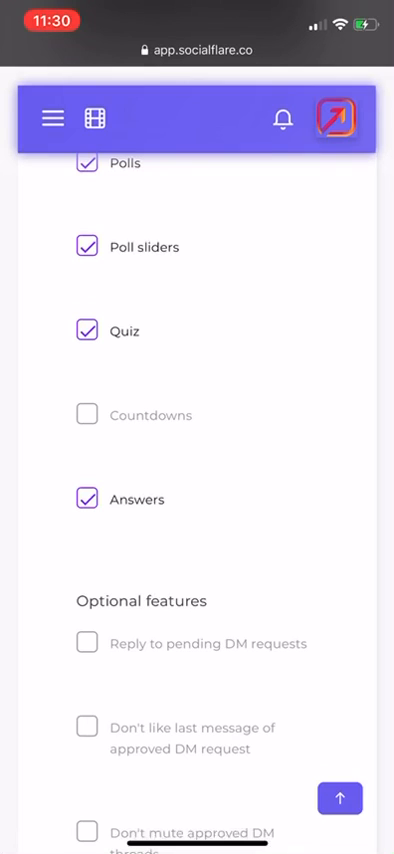
pyautogui.click(85, 415)
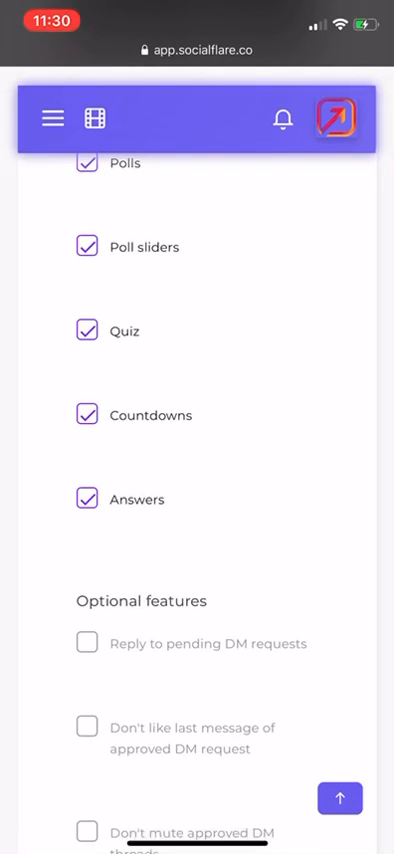
pyautogui.scroll(-3)
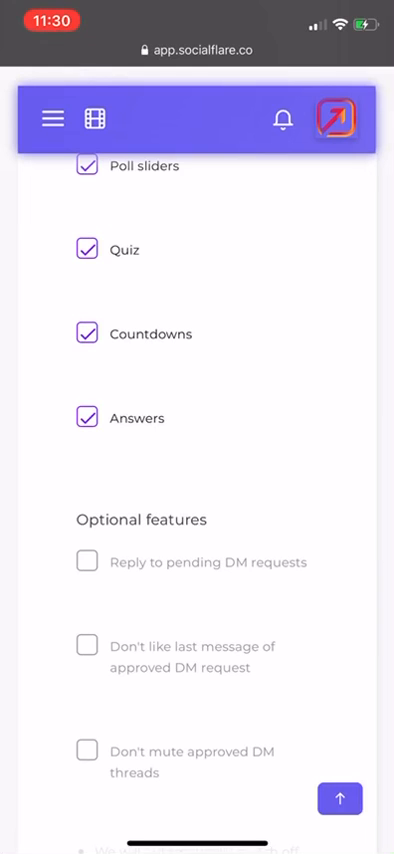
pyautogui.scroll(-3)
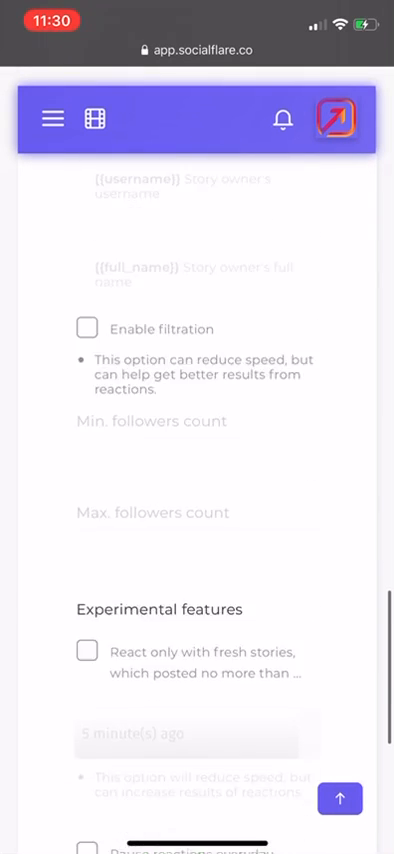
# Step: Confirm 'Changes saved!' for chilltrails and switch to the empty Answers message box
pyautogui.scroll(-3)
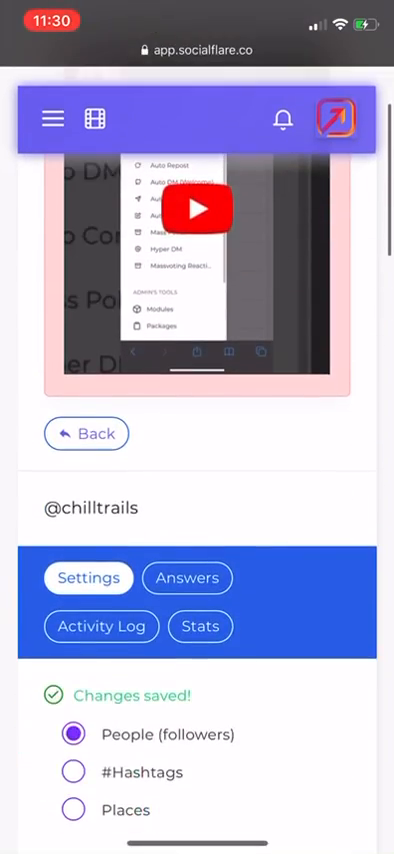
pyautogui.scroll(-3)
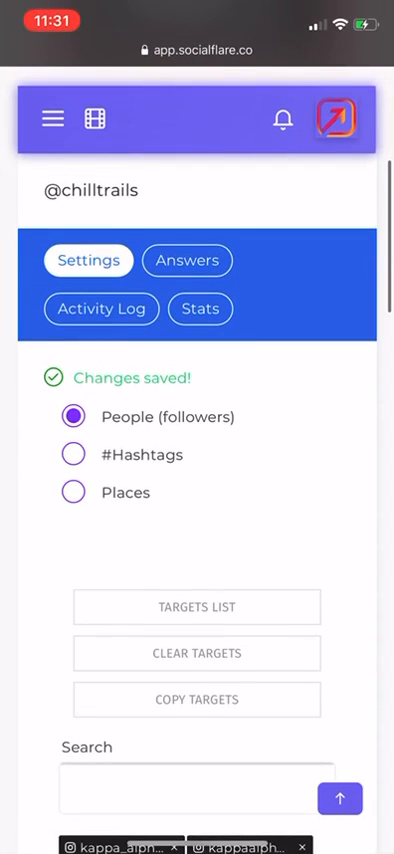
pyautogui.click(187, 260)
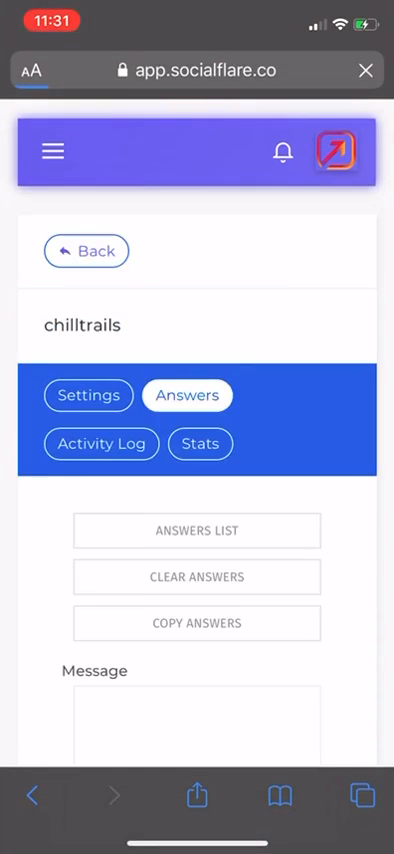
# Step: Type the answer message 'I Love you', correcting the typo and spacing
pyautogui.scroll(-3)
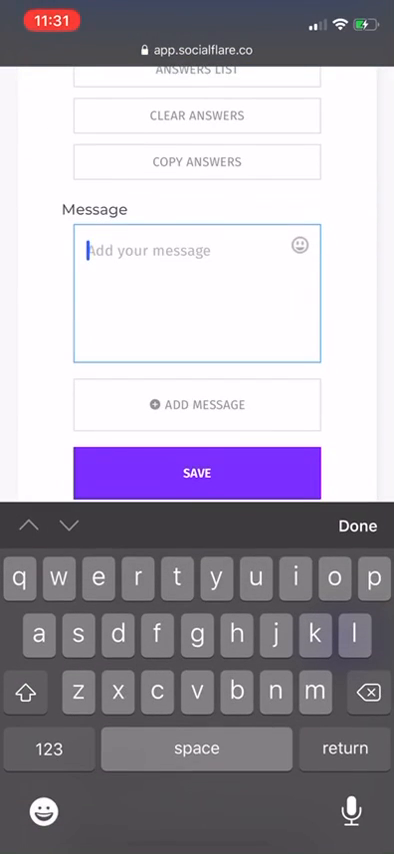
pyautogui.write('i live')
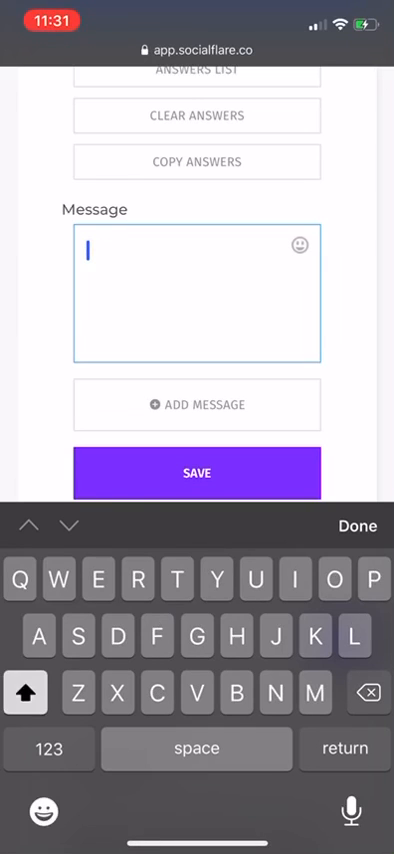
pyautogui.write('Love')
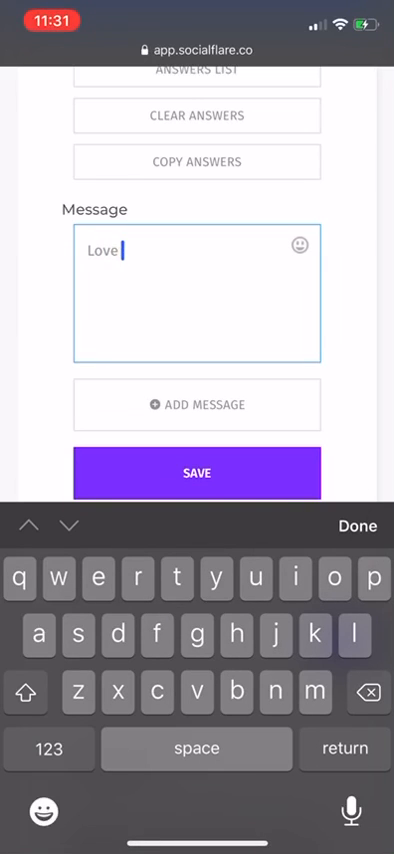
pyautogui.click(86, 251)
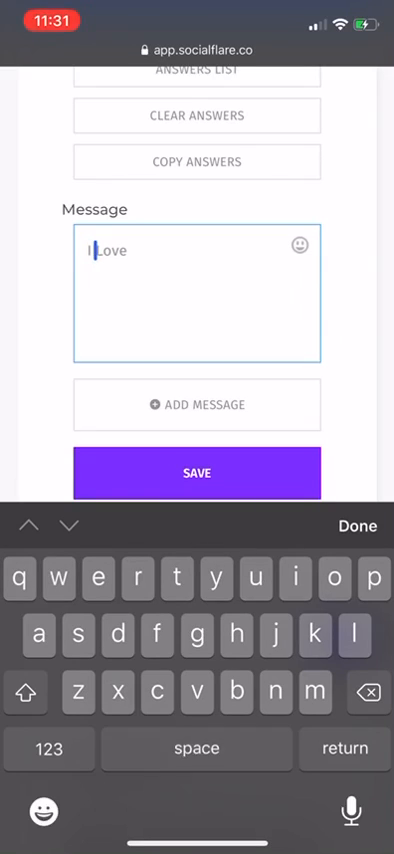
pyautogui.press('space')
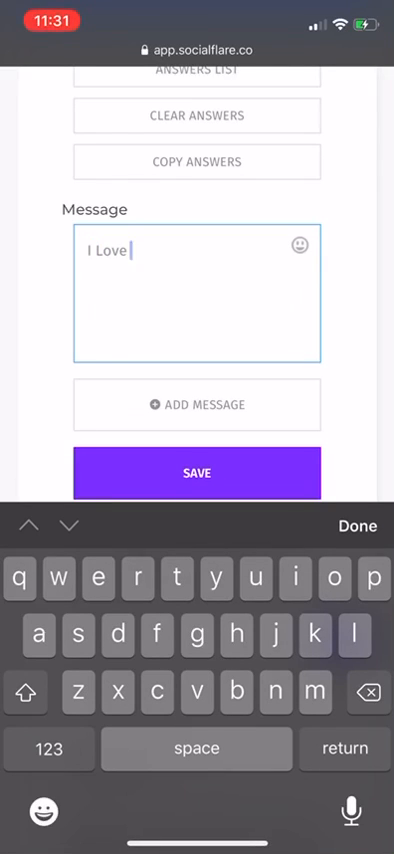
pyautogui.write('you')
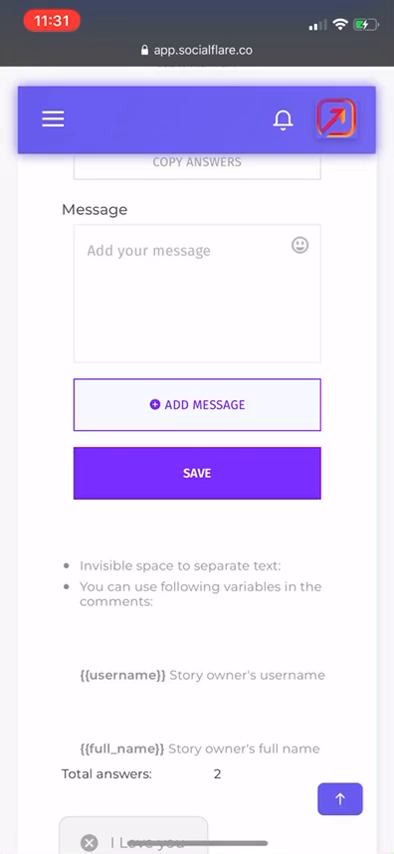
# Step: Type 'hey how are you.' into the answer message box without adding it
pyautogui.scroll(-3)
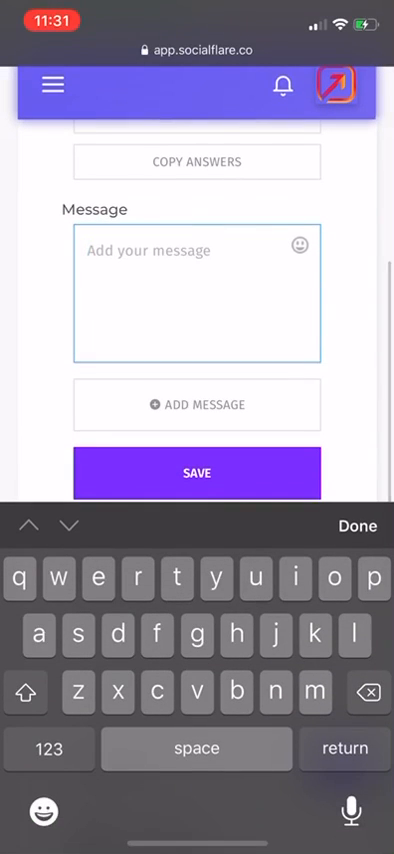
pyautogui.write('hey how')
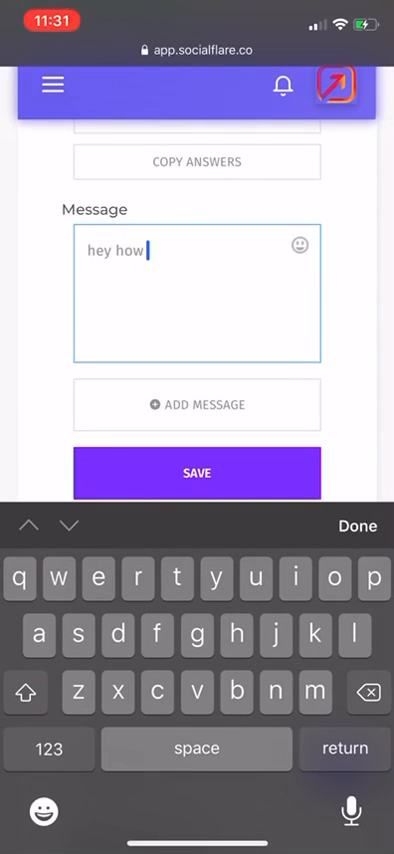
pyautogui.write('atr you')
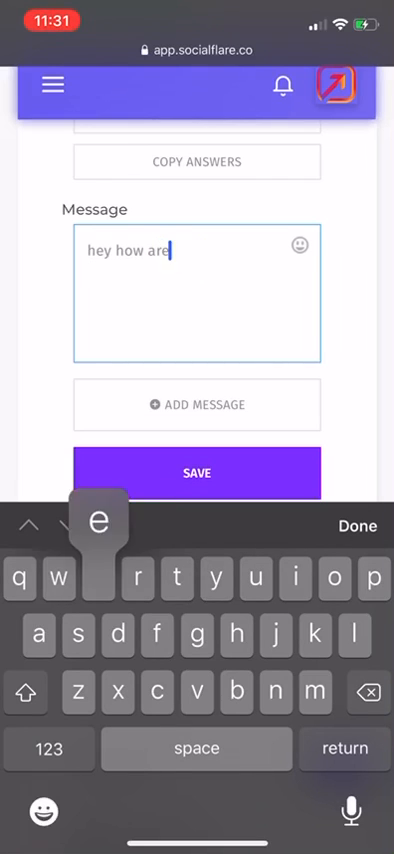
pyautogui.write('you.')
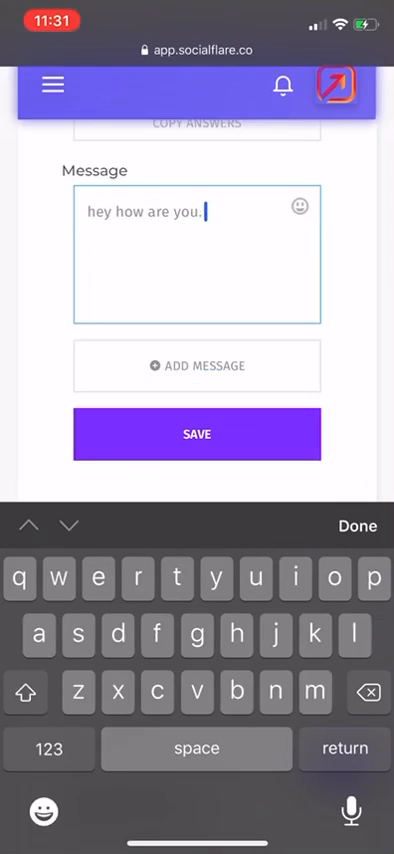